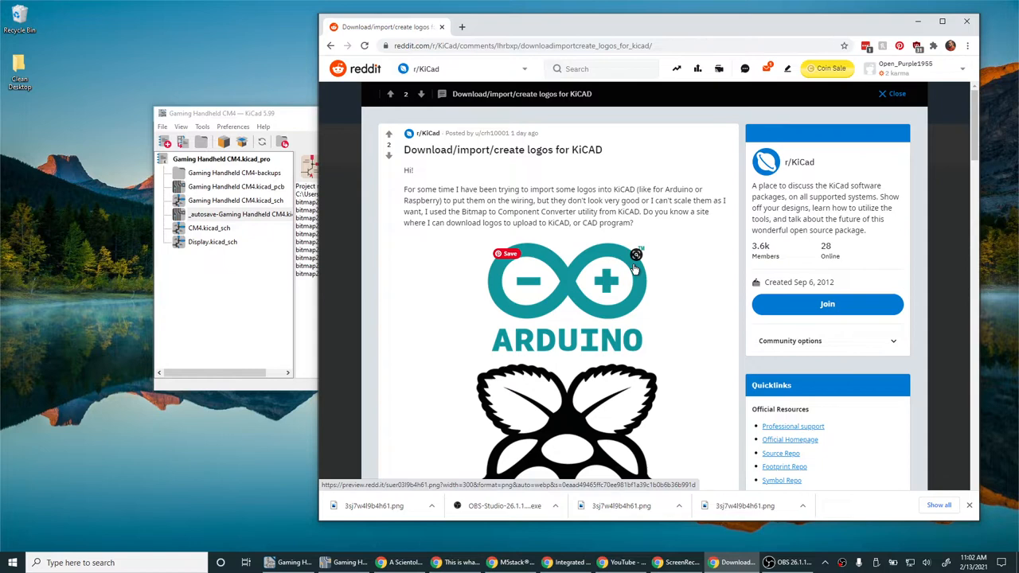
- Scroll past the Arduino logo and open the Raspberry Pi logo image in the Reddit post
scroll(down, 3)
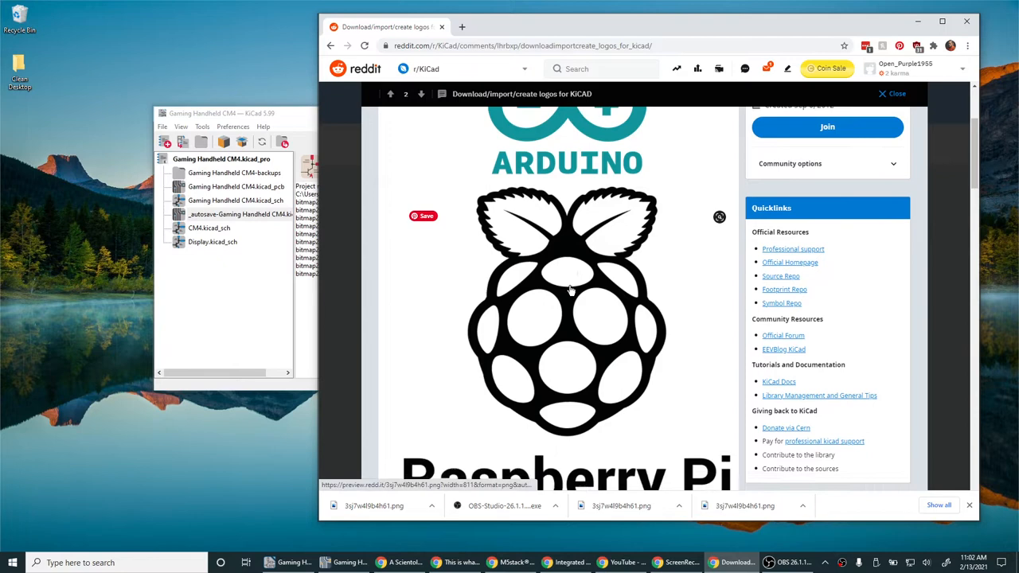
scroll(down, 3)
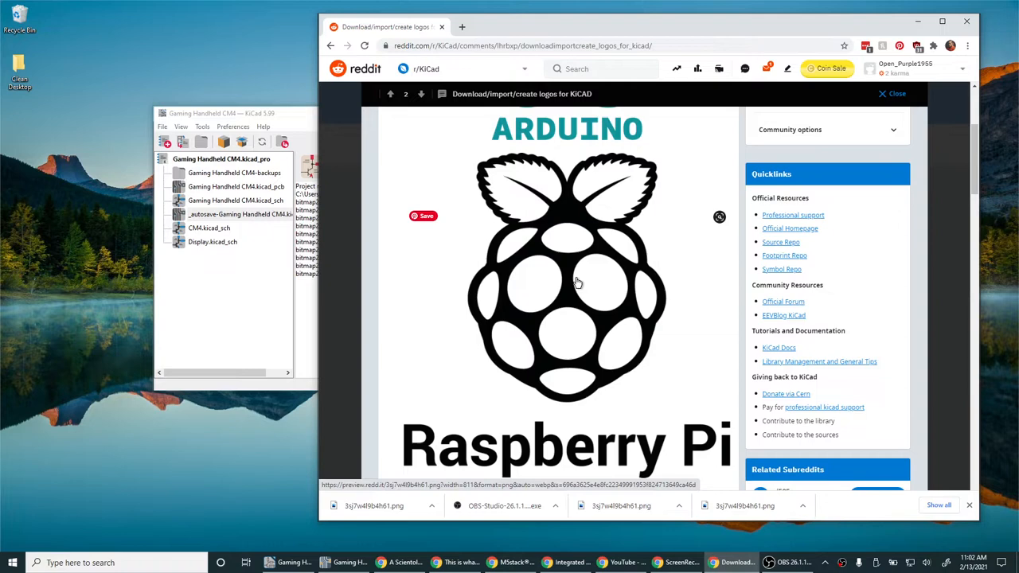
click(423, 216)
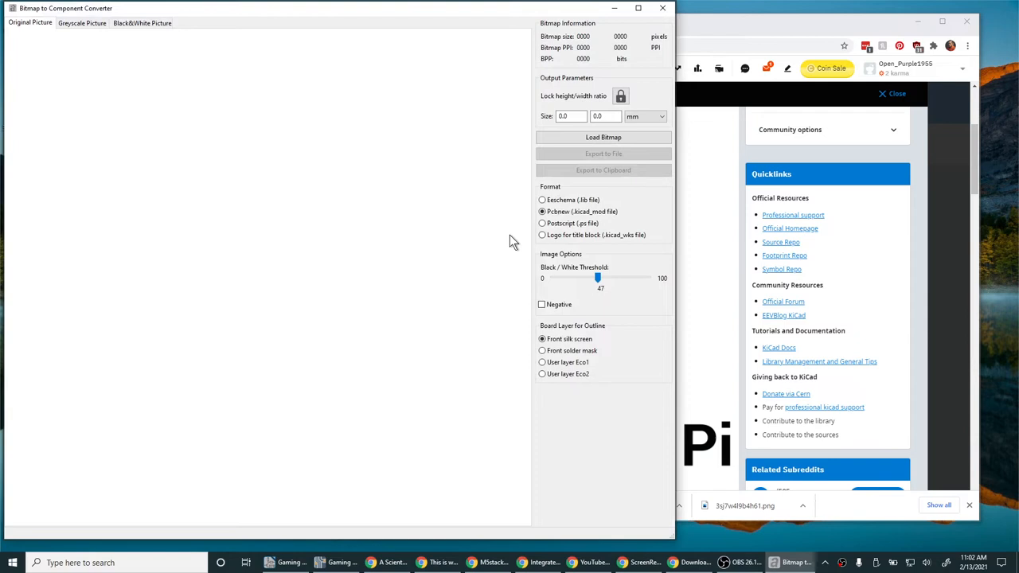
- Start loading a bitmap image in the Bitmap to Component Converter
click(604, 137)
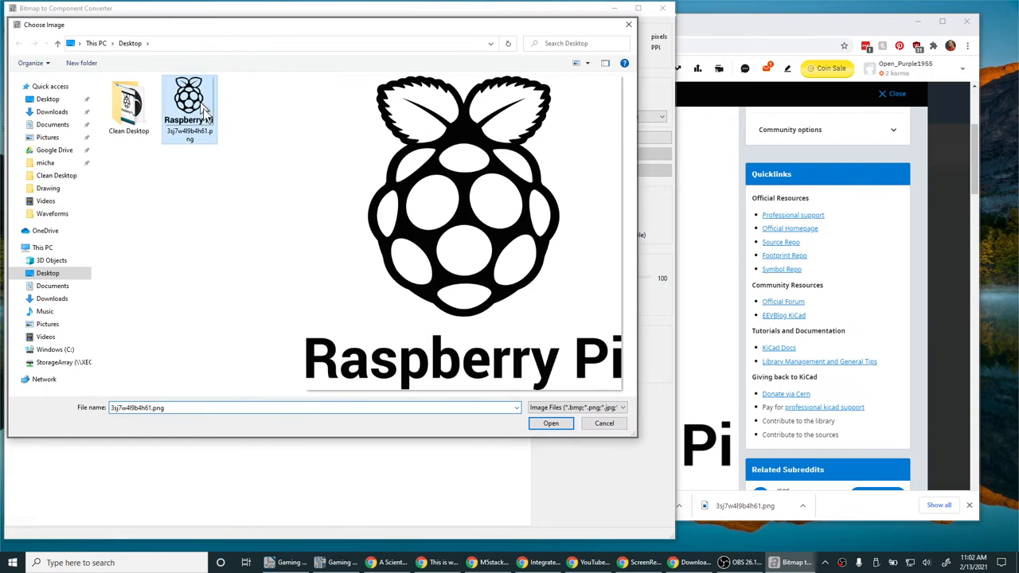
click(551, 423)
text(rasp)
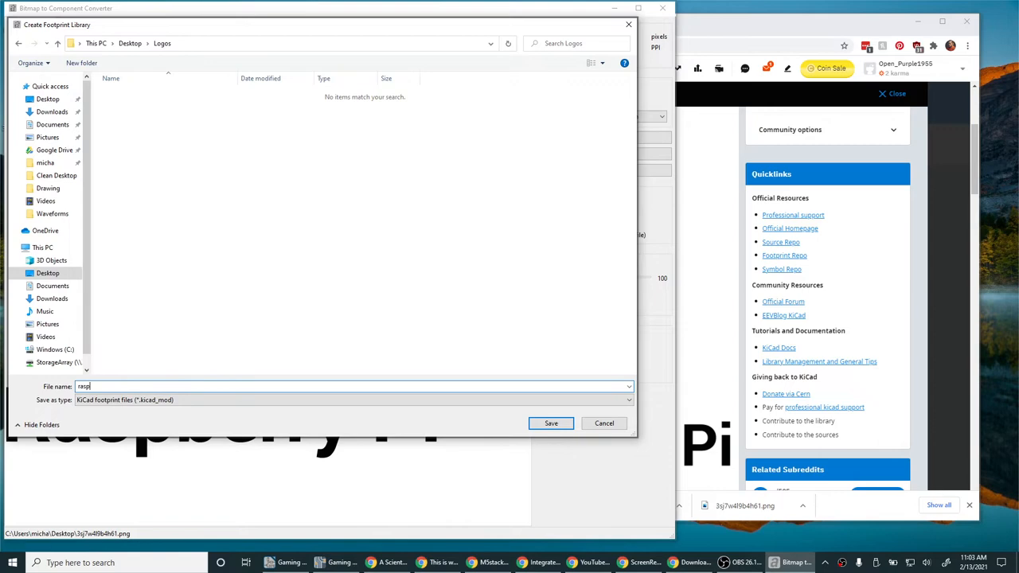
- Save the Raspberry Pi logo footprint into Desktop > Logos
click(551, 423)
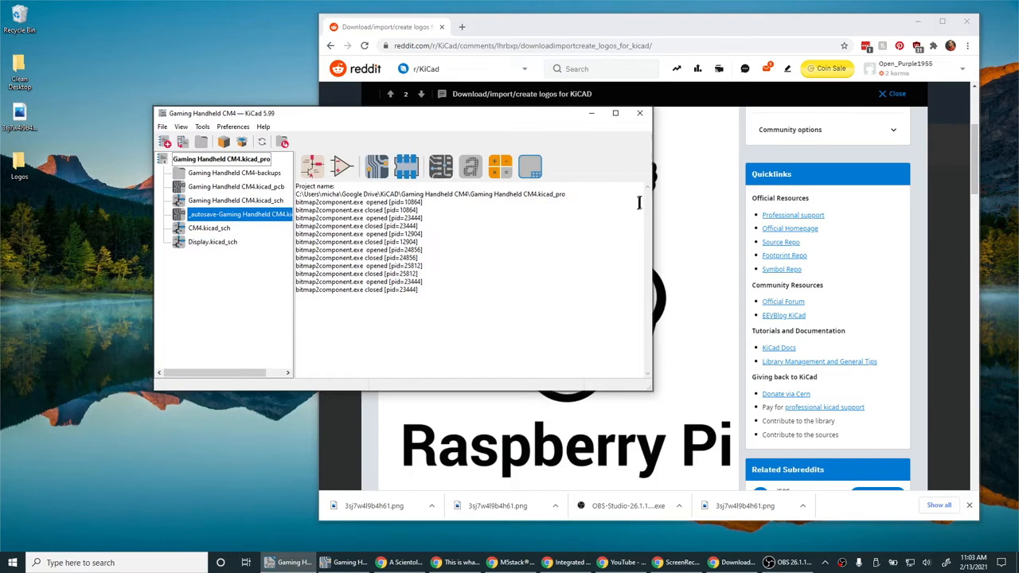
- Open the Gaming Handheld CM4 .kicad_pcb board in Pcbnew and open Preferences
double_click(231, 200)
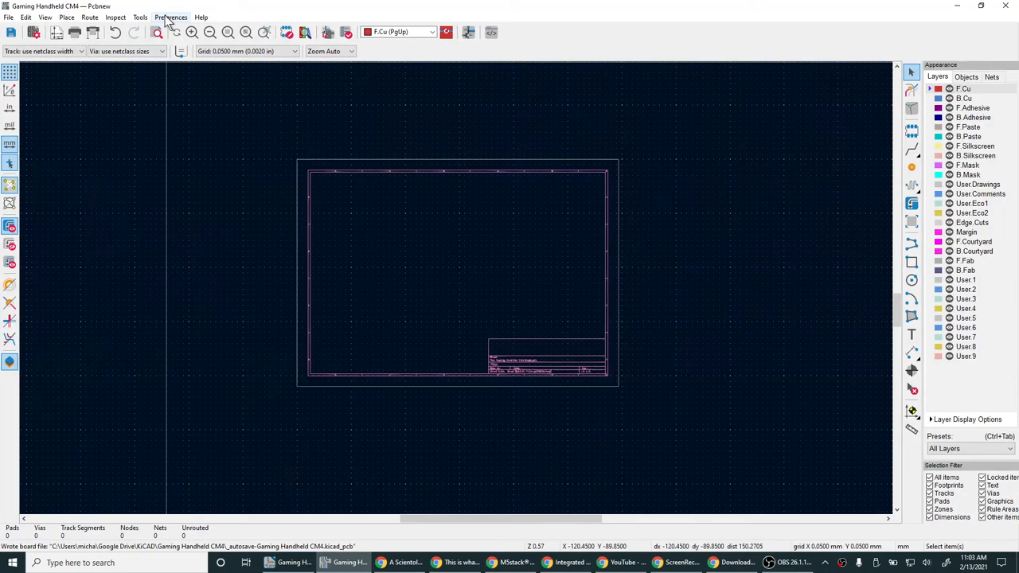
click(167, 16)
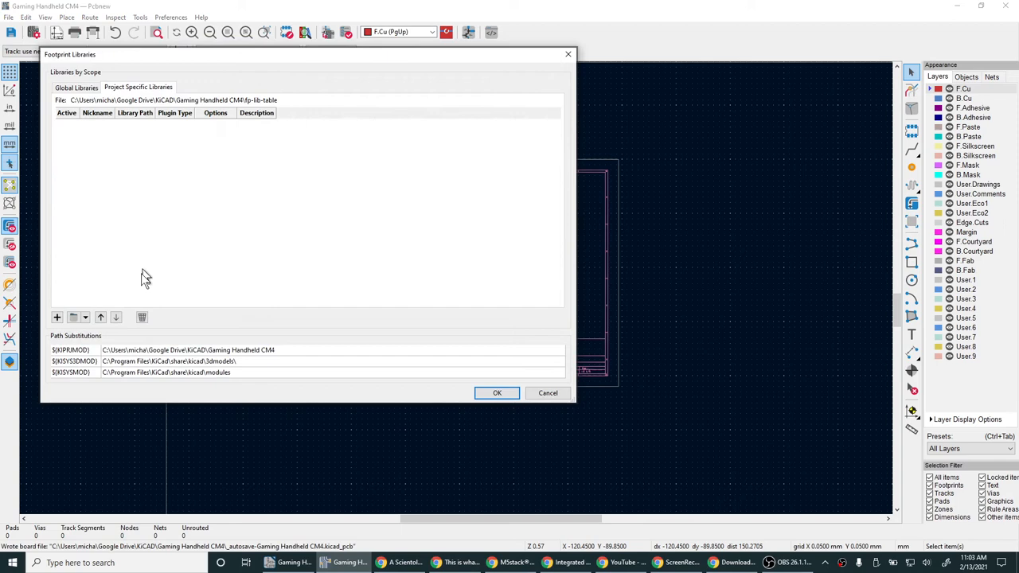
- Add the Desktop Logos folder as a project-specific footprint library
click(73, 317)
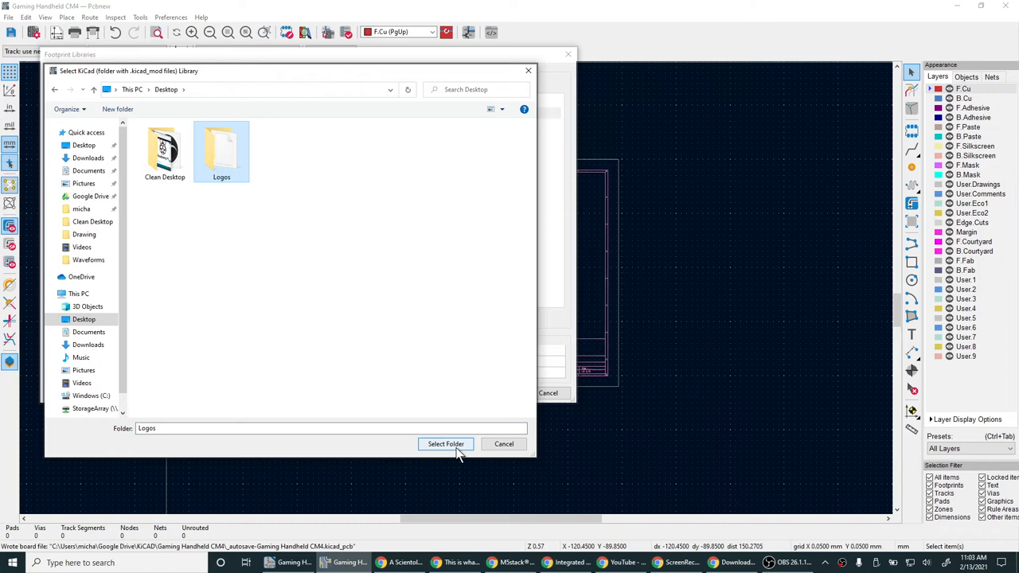
click(446, 444)
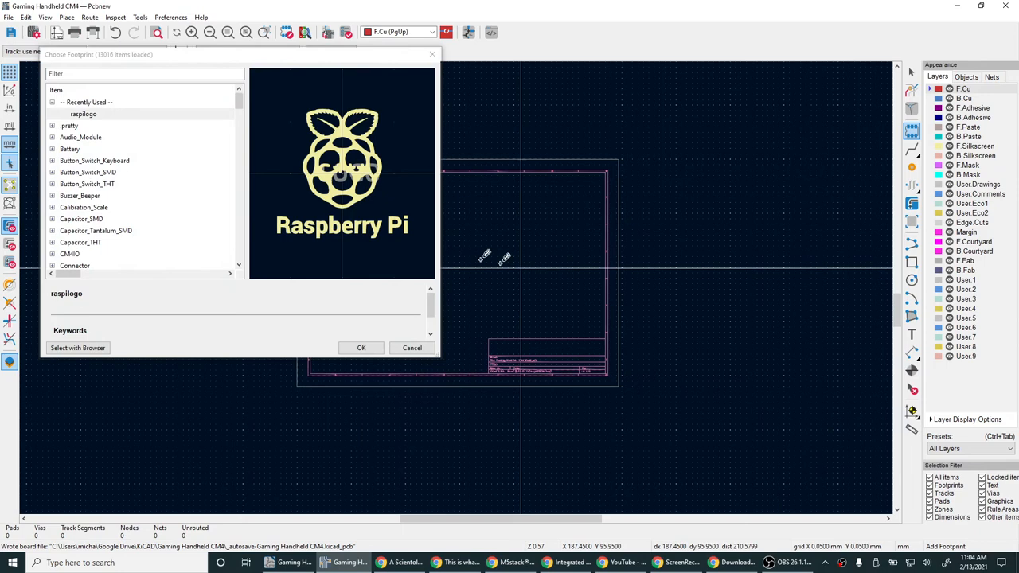
- Accept the raspilogo footprint from the Logos library for placement
click(360, 348)
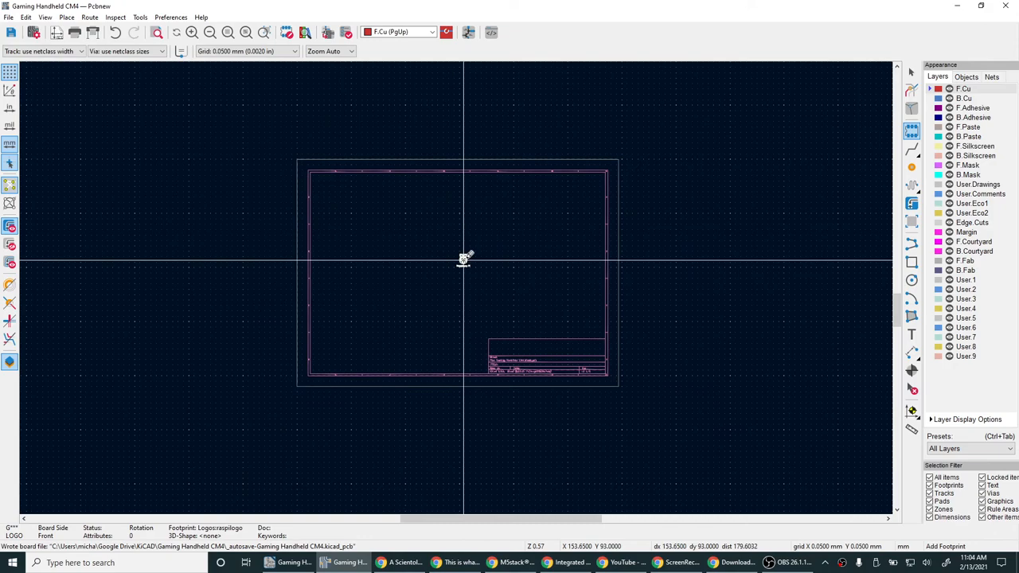